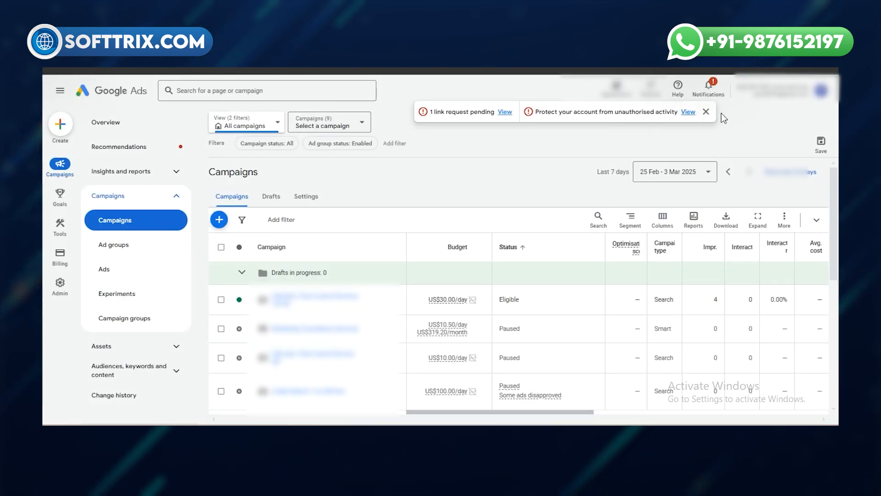
- Close the pending-link and account-protection notification banner above the campaigns list
{"action": "left_click", "coordinate": [706, 111]}
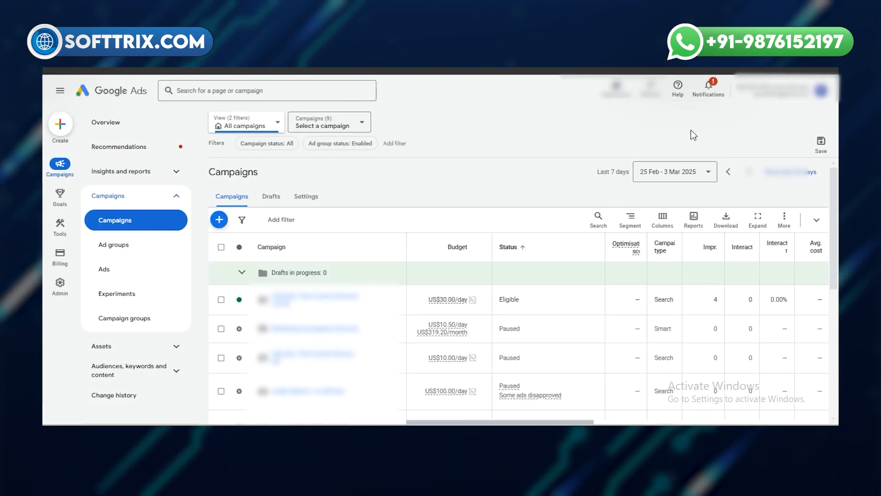
{"action": "mouse_move", "coordinate": [678, 87]}
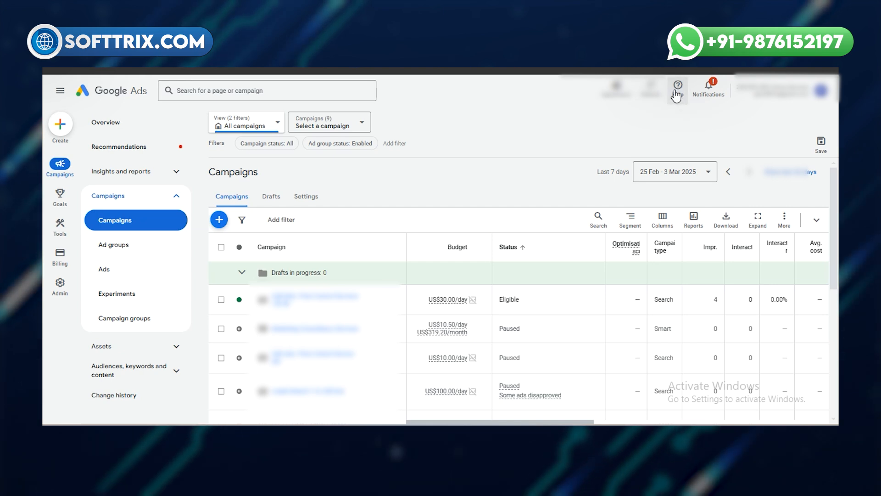
- Open the Quick help panel from the Help (?) icon in the top bar
{"action": "left_click", "coordinate": [678, 89]}
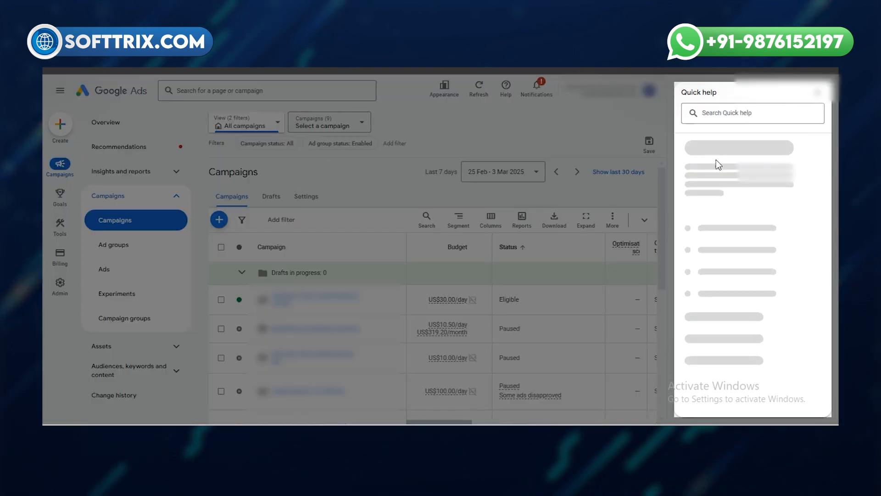
{"action": "mouse_move", "coordinate": [759, 160]}
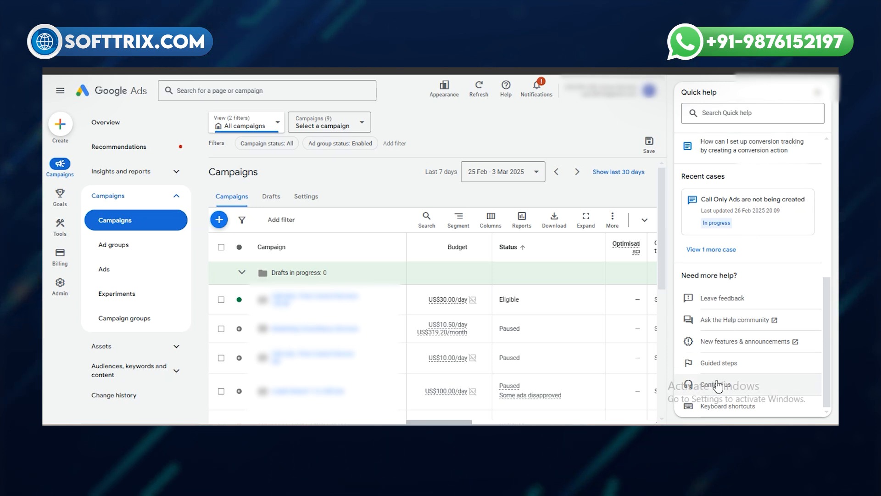
- Open Contact us, describe the help needed as 'Account Performance', and continue
{"action": "left_click", "coordinate": [718, 384]}
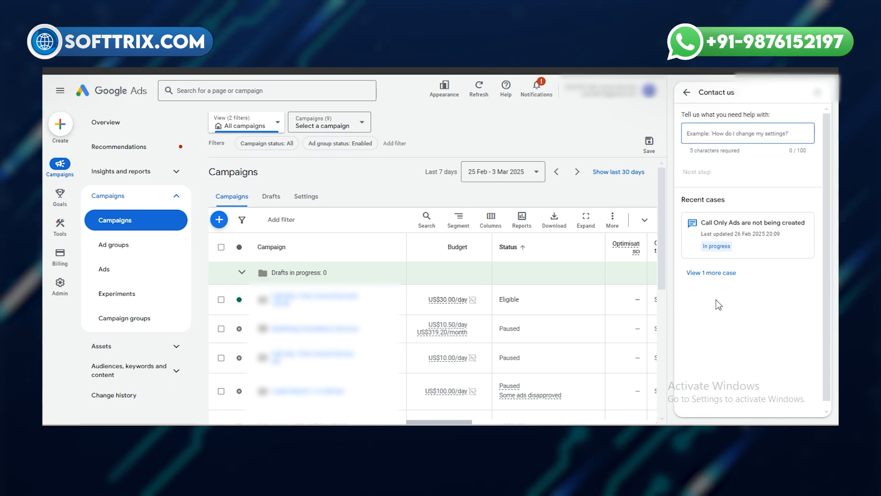
{"action": "left_click", "coordinate": [748, 134]}
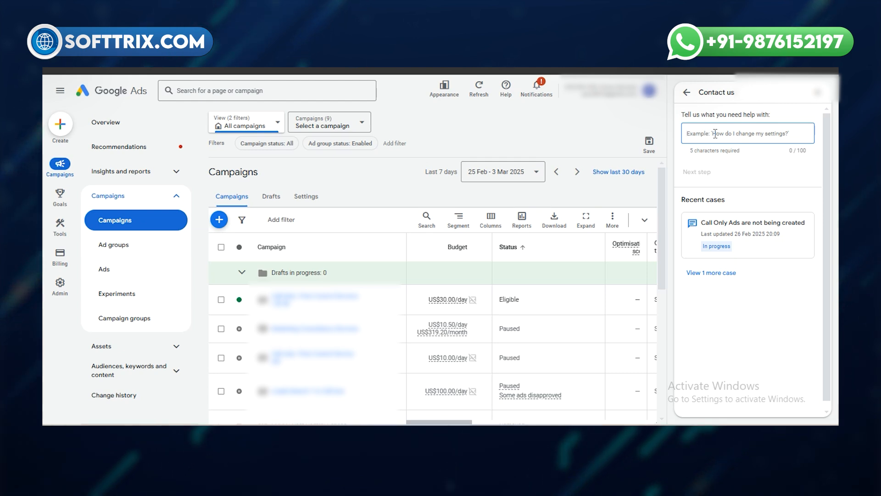
{"action": "type", "text": "Account Performance"}
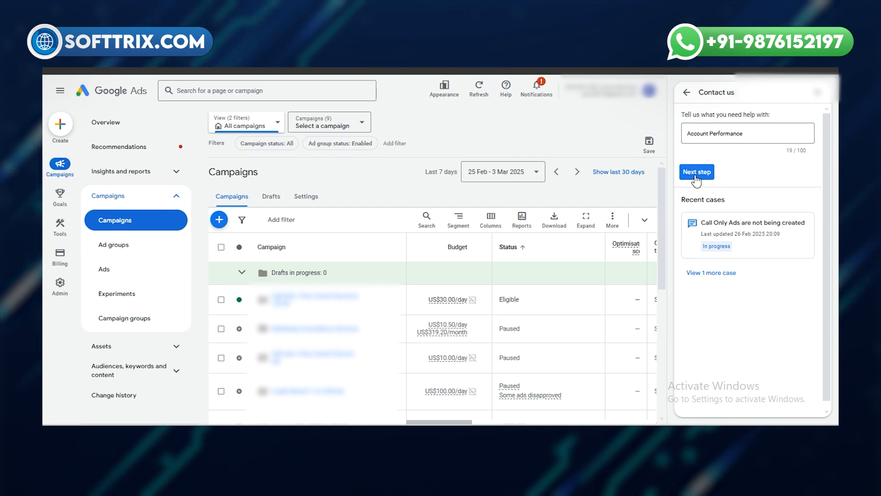
{"action": "left_click", "coordinate": [697, 172]}
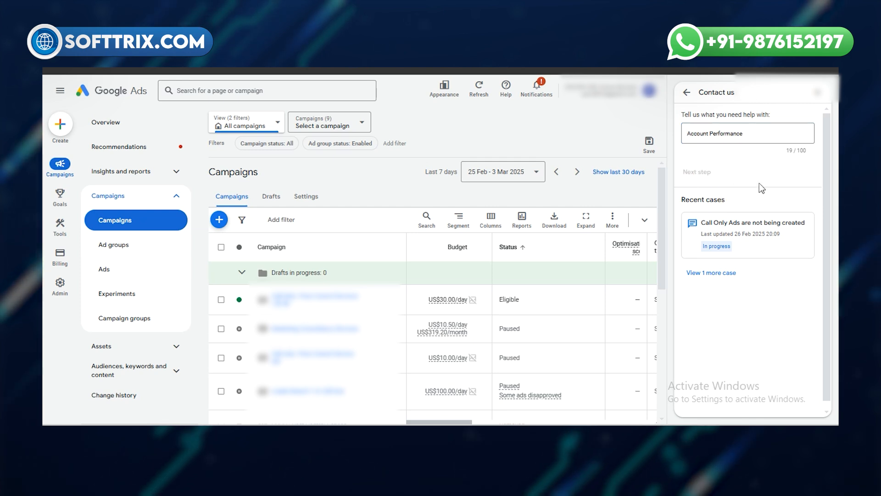
{"action": "mouse_move", "coordinate": [760, 181]}
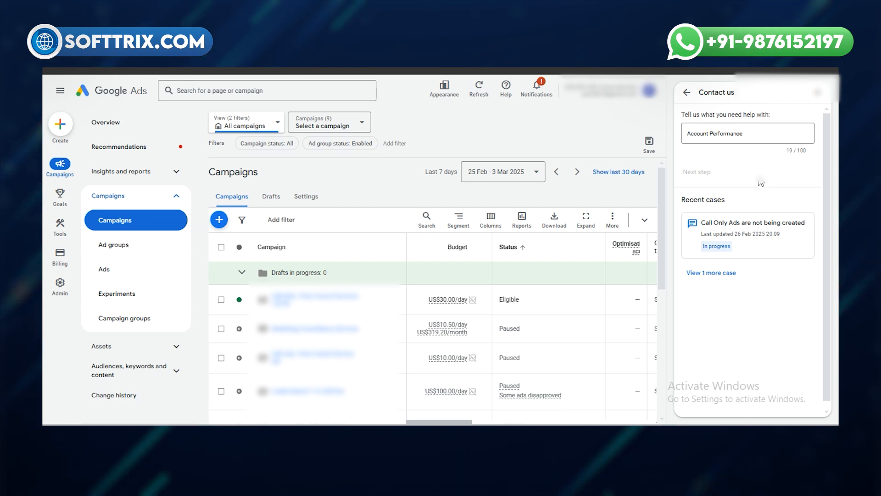
{"action": "mouse_move", "coordinate": [720, 175]}
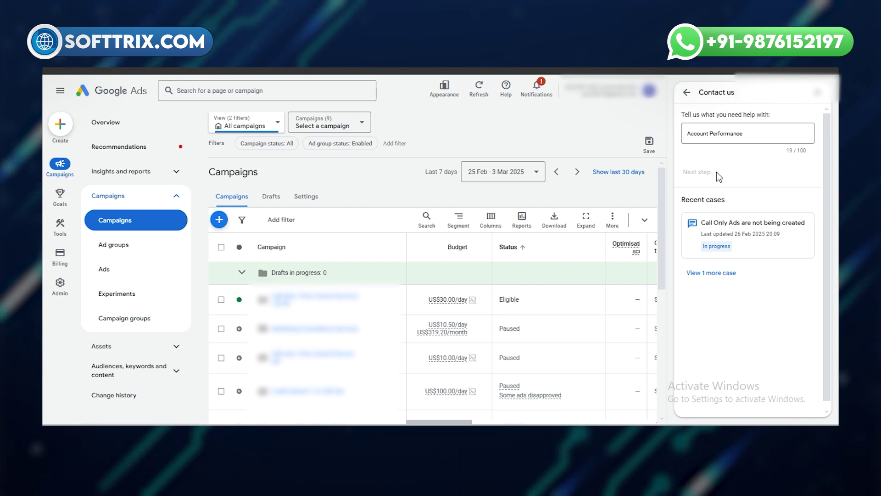
- Choose 'Other' as the issue category for the Account Performance request
{"action": "left_click", "coordinate": [697, 171]}
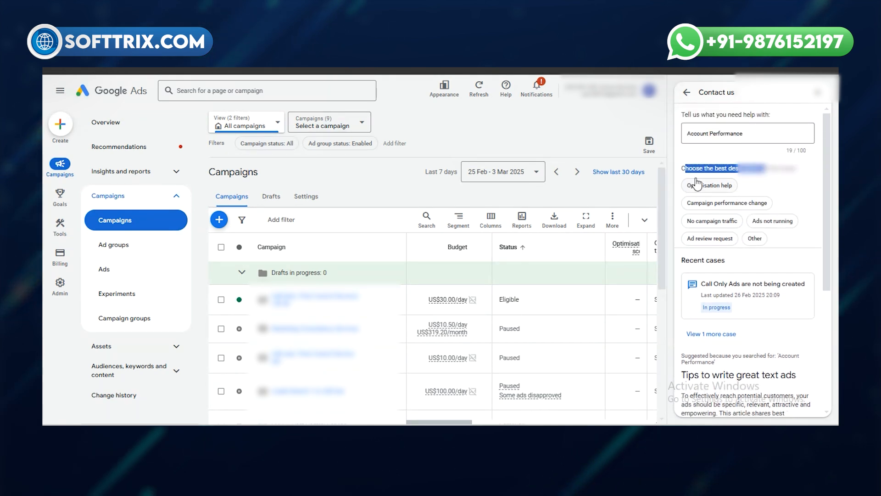
{"action": "scroll", "scroll_direction": "down", "scroll_amount": 3}
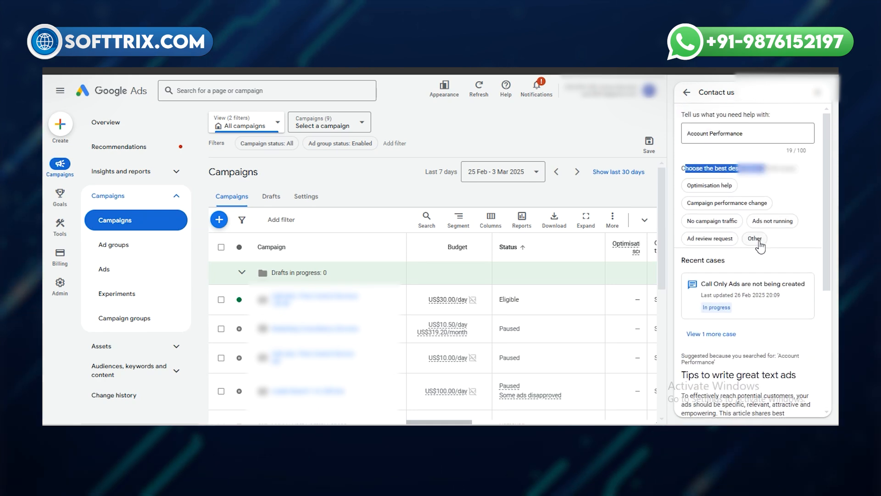
{"action": "left_click", "coordinate": [755, 239]}
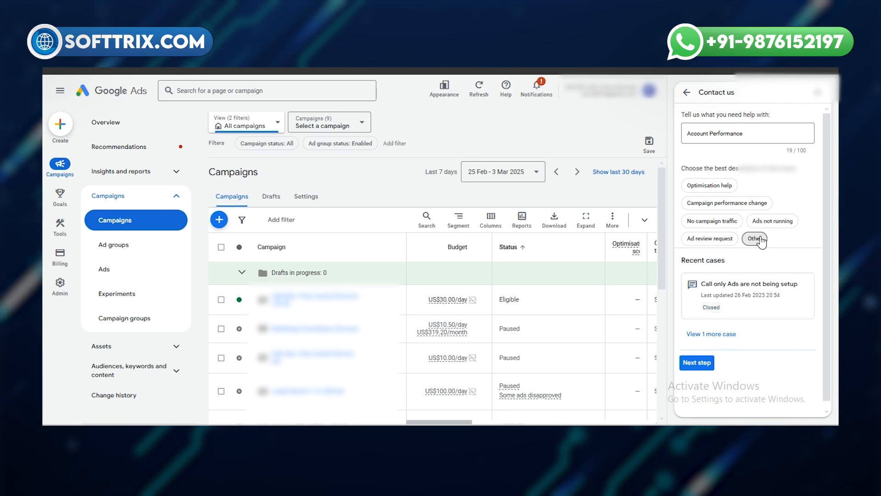
{"action": "left_click", "coordinate": [755, 239]}
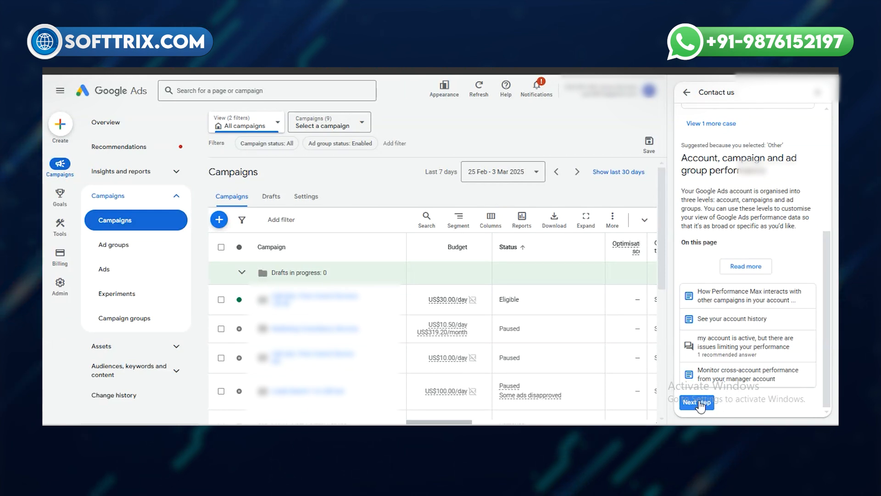
- Search the Customer ID list for the Liquor Bar Delivery account by typing '18'
{"action": "left_click", "coordinate": [697, 402]}
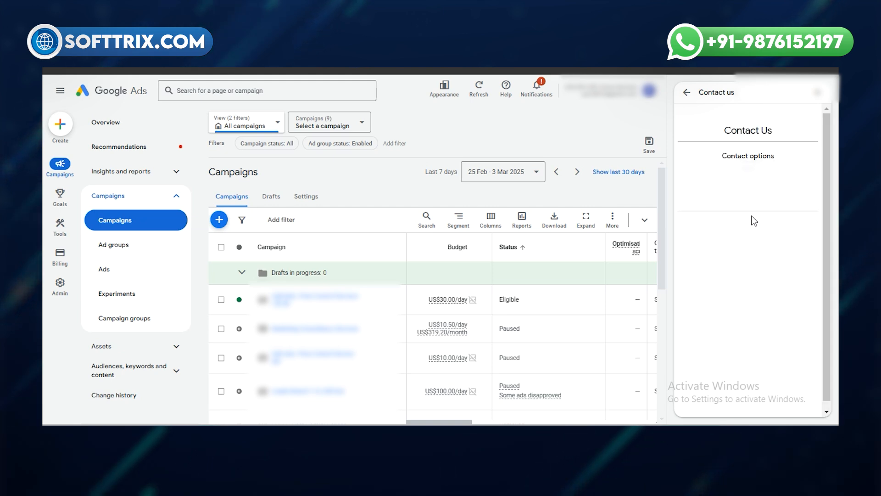
{"action": "mouse_move", "coordinate": [752, 194]}
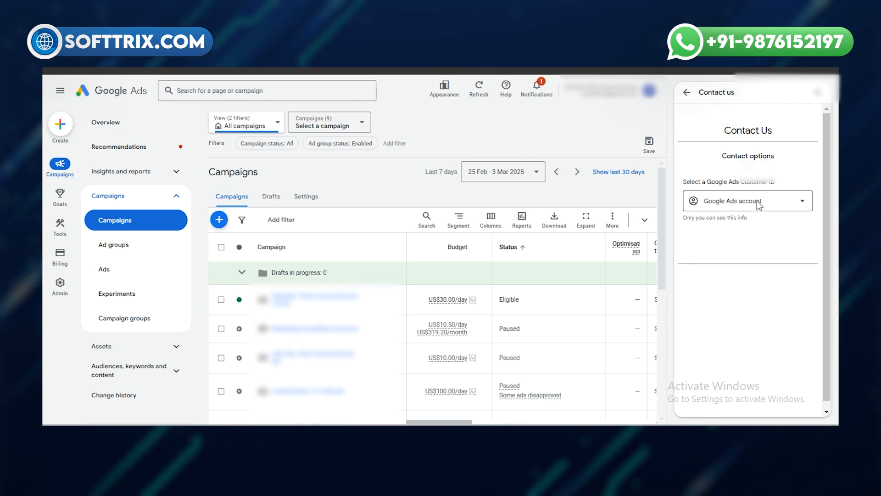
{"action": "left_click", "coordinate": [757, 201]}
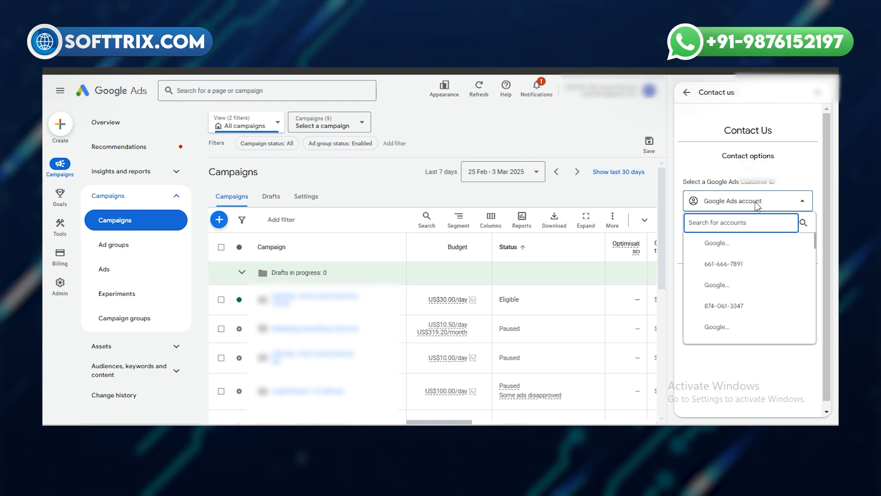
{"action": "type", "text": "1"}
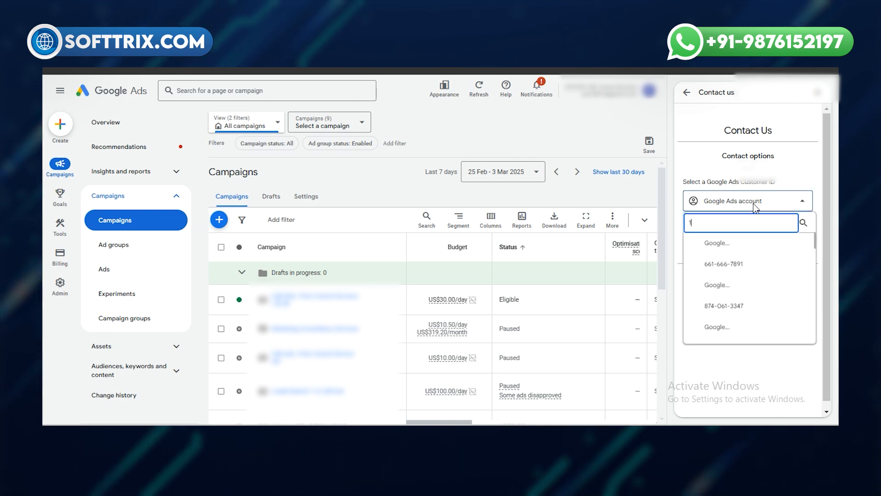
{"action": "type", "text": "1891"}
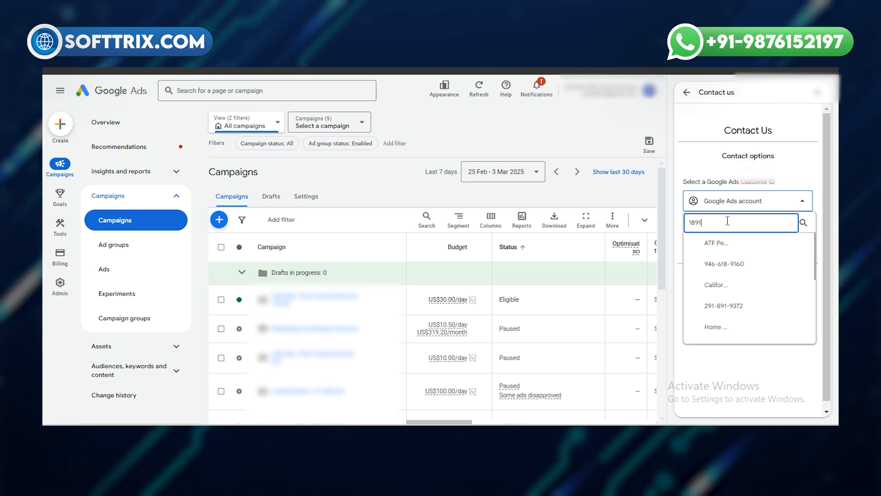
{"action": "mouse_move", "coordinate": [748, 330]}
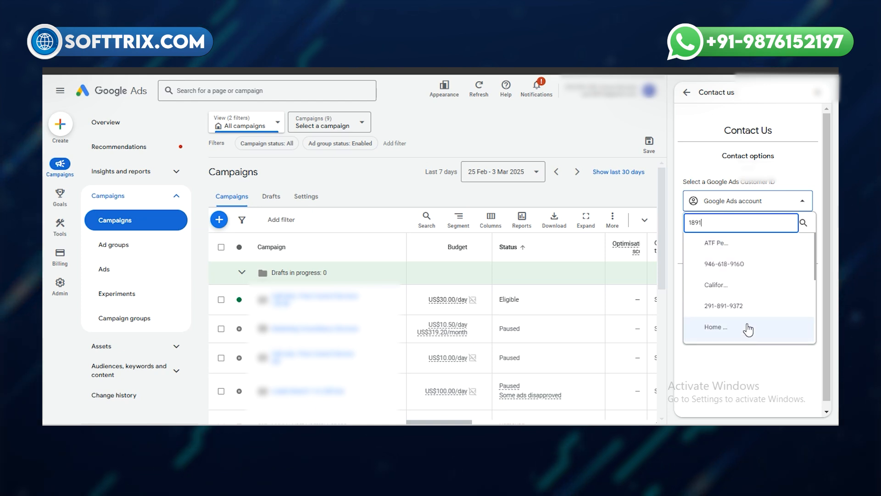
{"action": "mouse_move", "coordinate": [745, 337]}
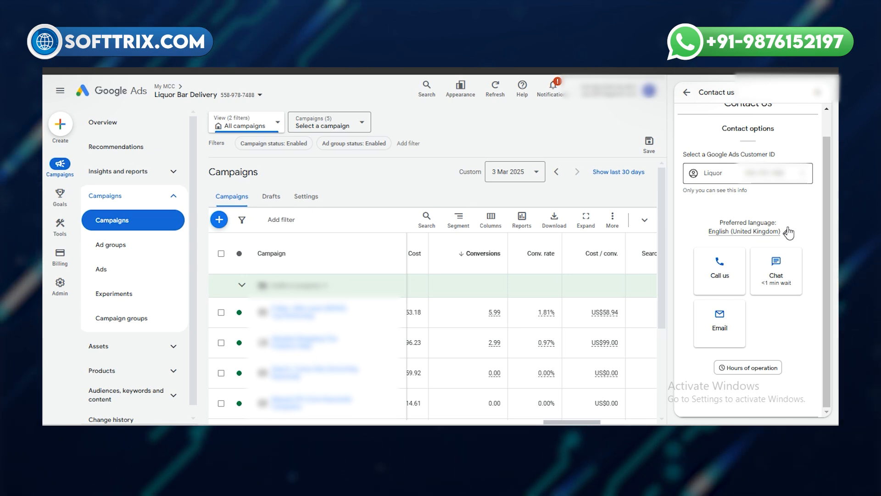
{"action": "mouse_move", "coordinate": [726, 236]}
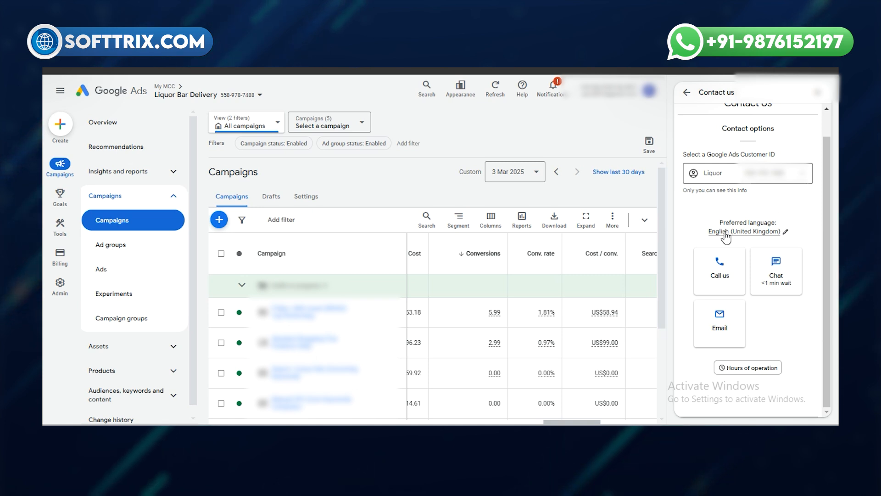
{"action": "mouse_move", "coordinate": [730, 281]}
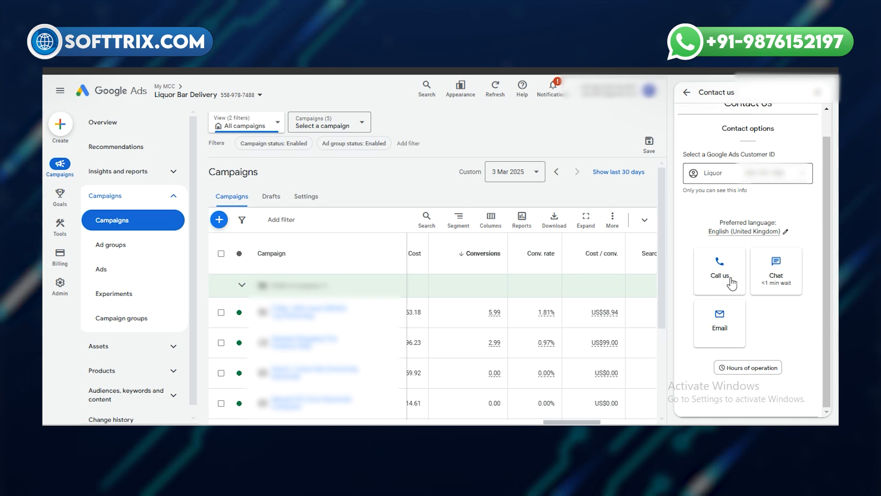
{"action": "mouse_move", "coordinate": [732, 279]}
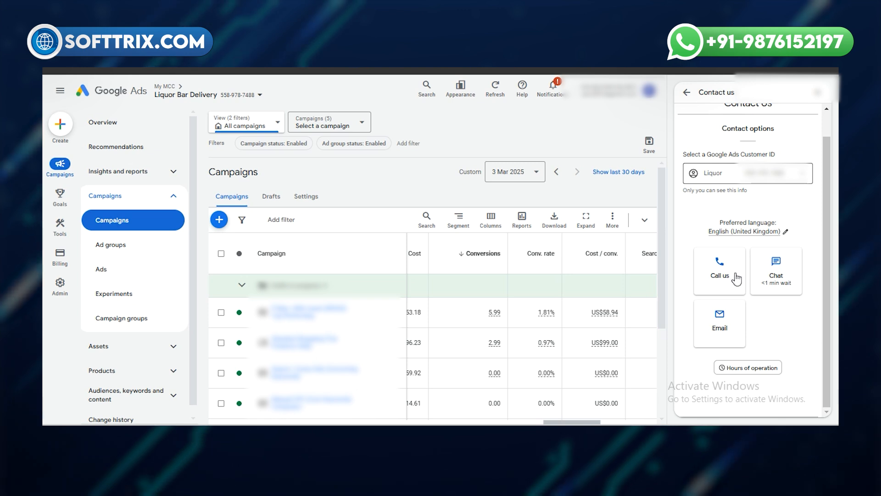
{"action": "mouse_move", "coordinate": [780, 295]}
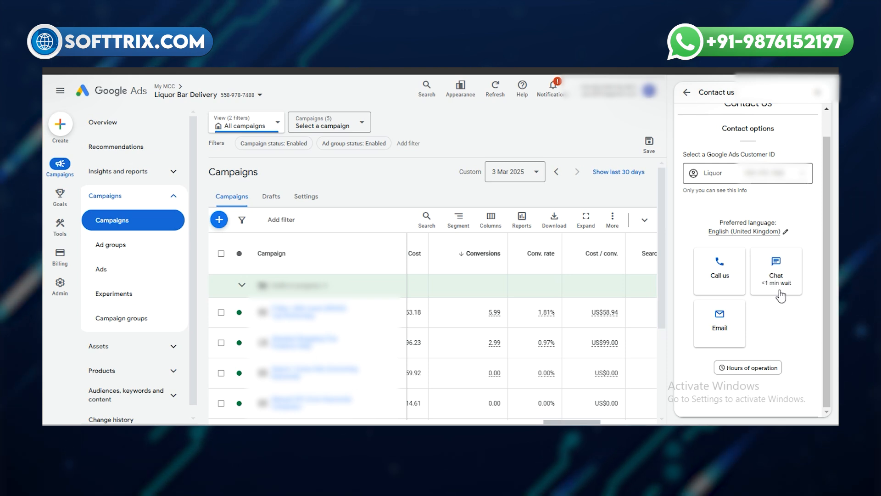
{"action": "mouse_move", "coordinate": [722, 298]}
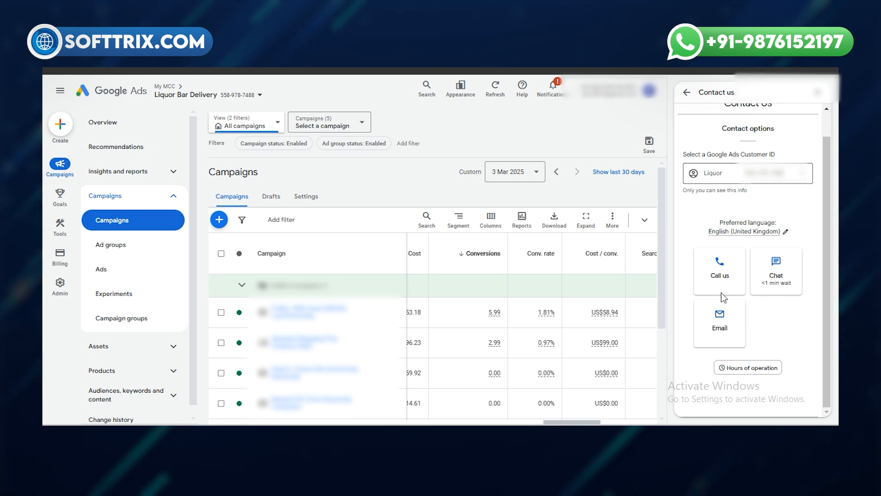
{"action": "mouse_move", "coordinate": [768, 283]}
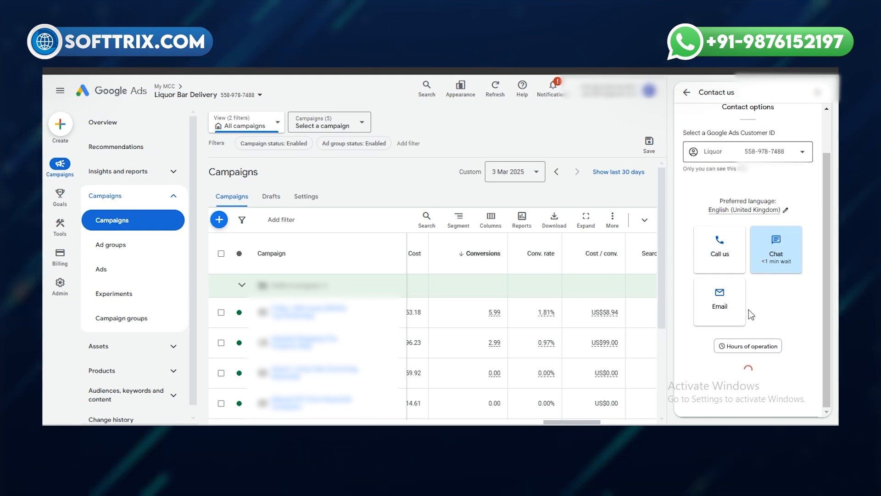
{"action": "mouse_move", "coordinate": [731, 258]}
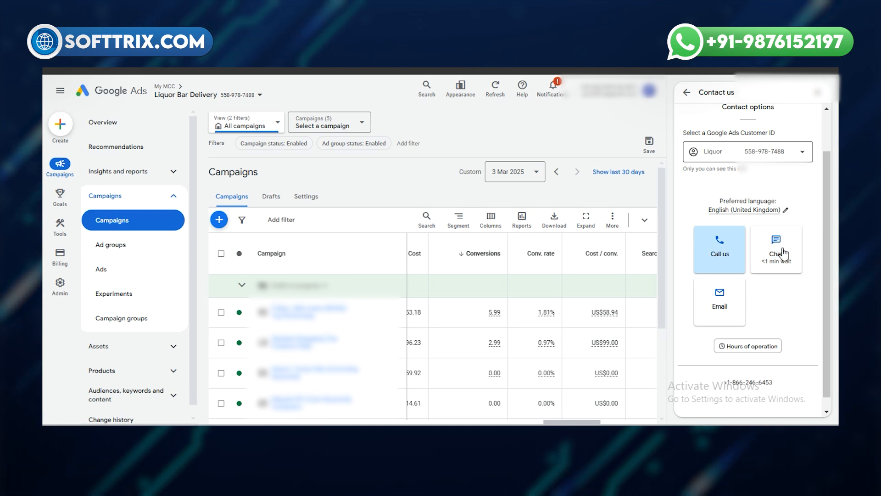
- Select the Chat tile (<1 min wait) under Contact options
{"action": "left_click", "coordinate": [775, 249]}
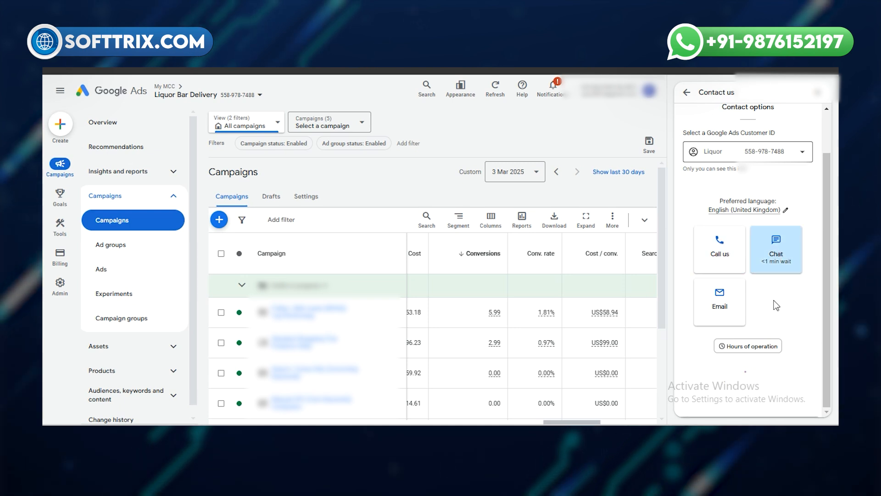
- Select the prefilled Contact name field and scroll down to the Summary of the issue box
{"action": "left_click", "coordinate": [776, 249]}
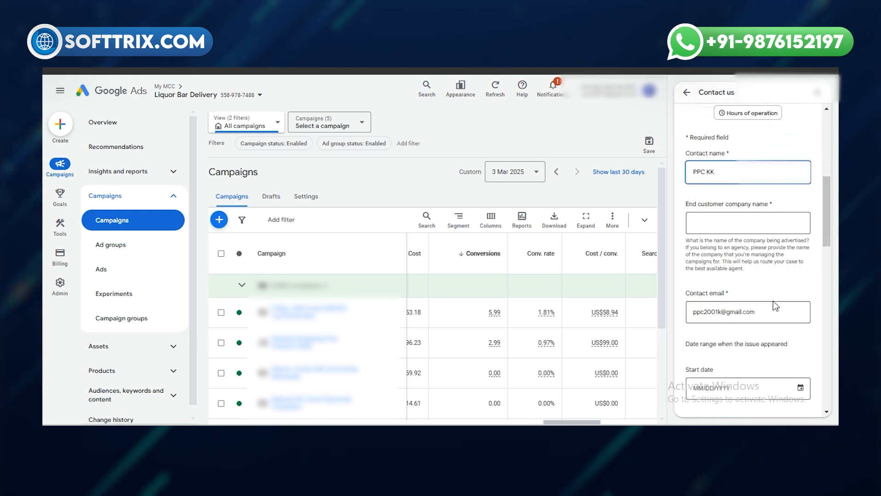
{"action": "scroll", "scroll_direction": "down", "scroll_amount": 3}
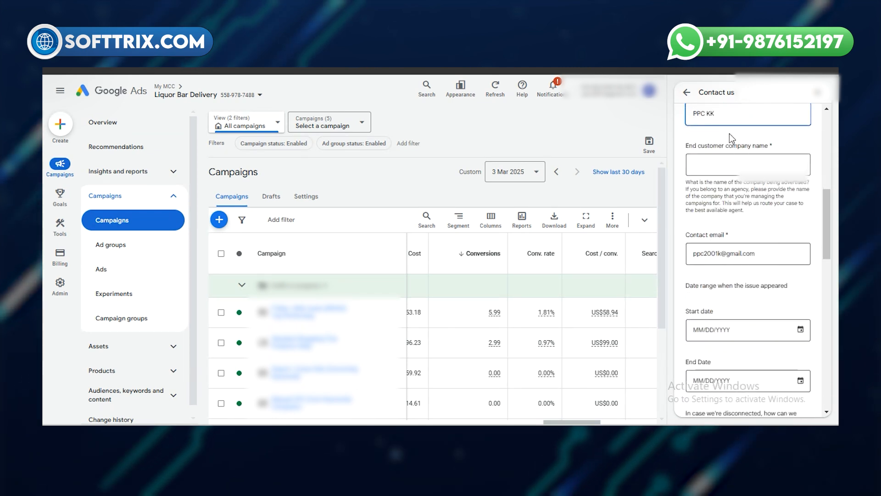
{"action": "scroll", "scroll_direction": "down", "scroll_amount": 3}
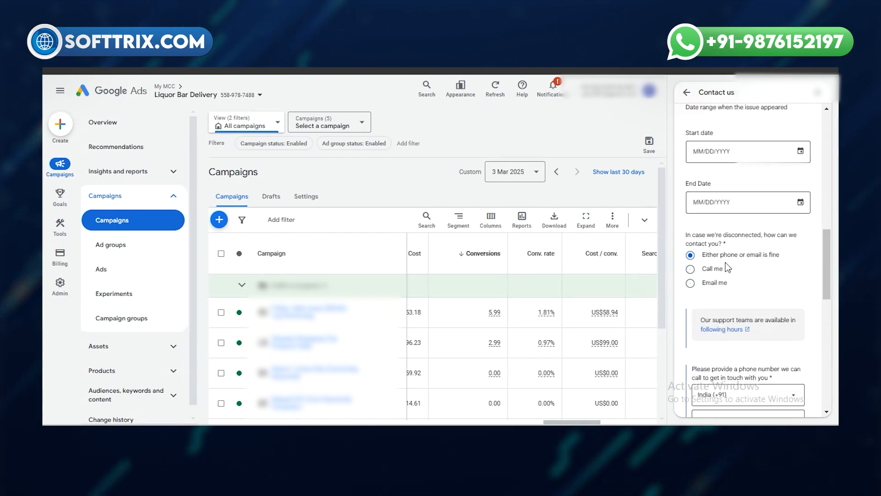
{"action": "scroll", "scroll_direction": "down", "scroll_amount": 3}
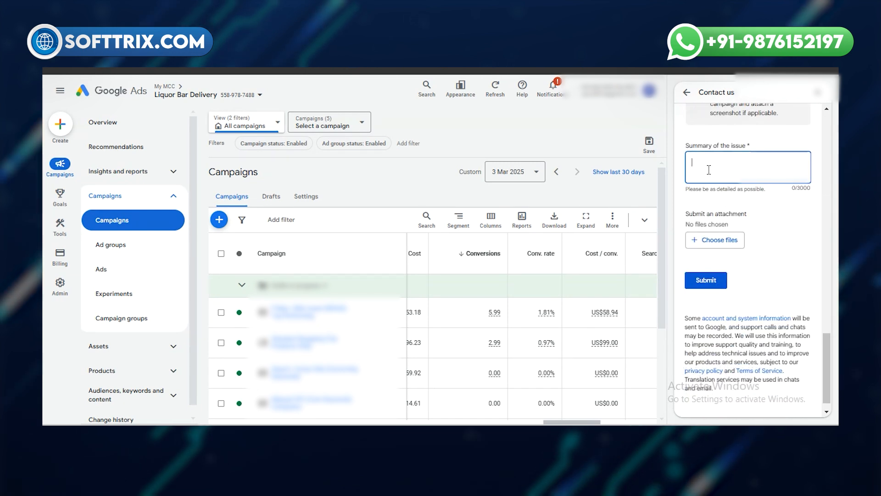
{"action": "mouse_move", "coordinate": [719, 209]}
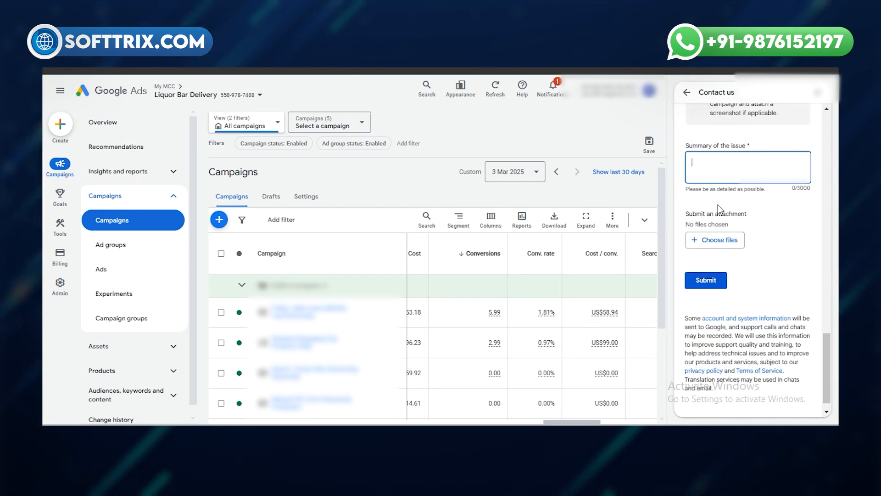